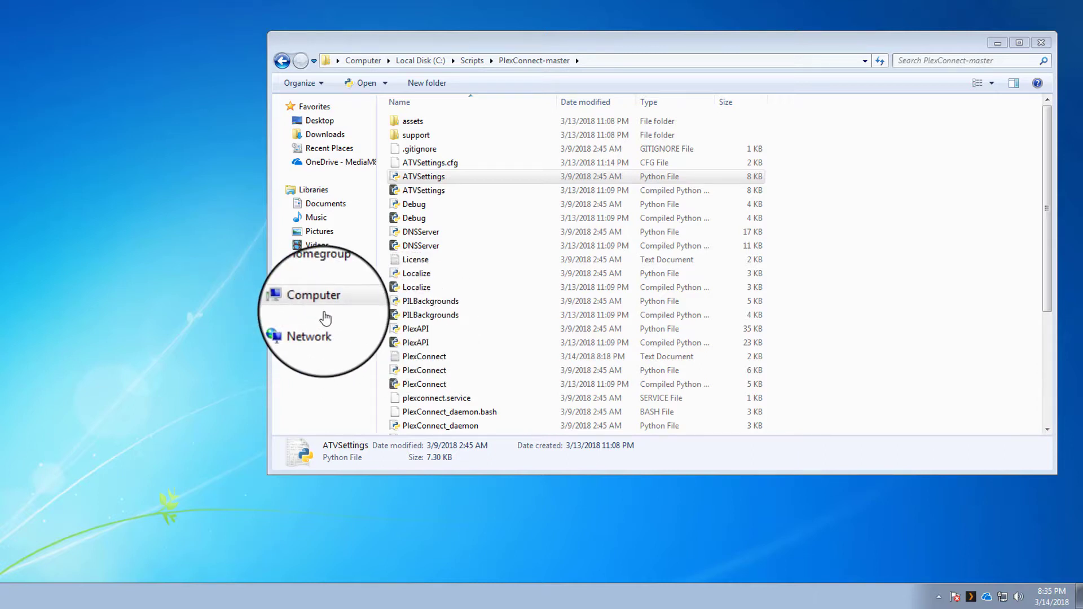
mouse_move(344, 391)
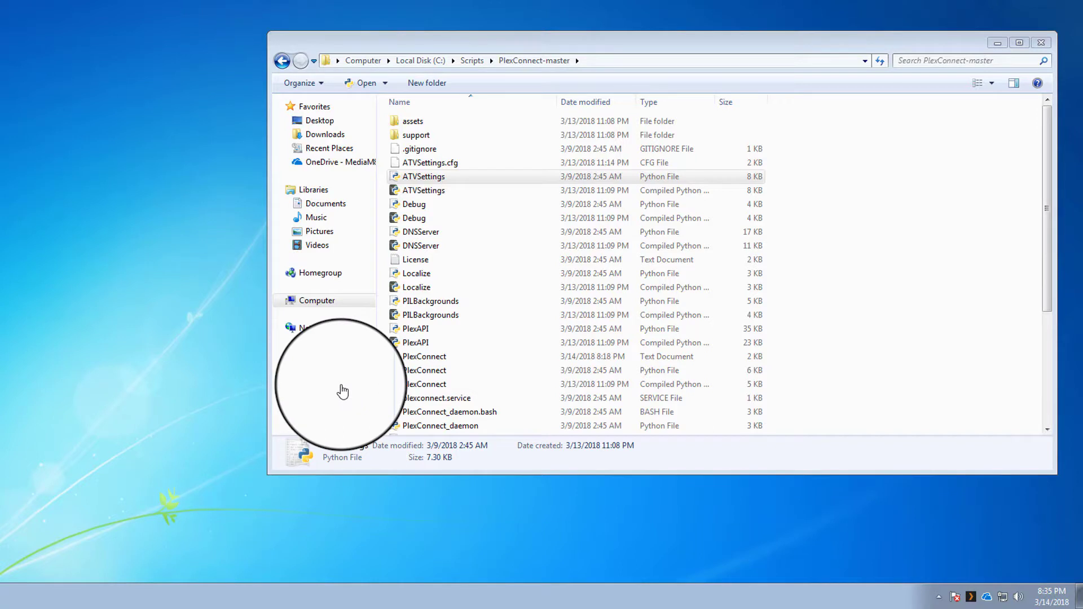
mouse_move(472, 343)
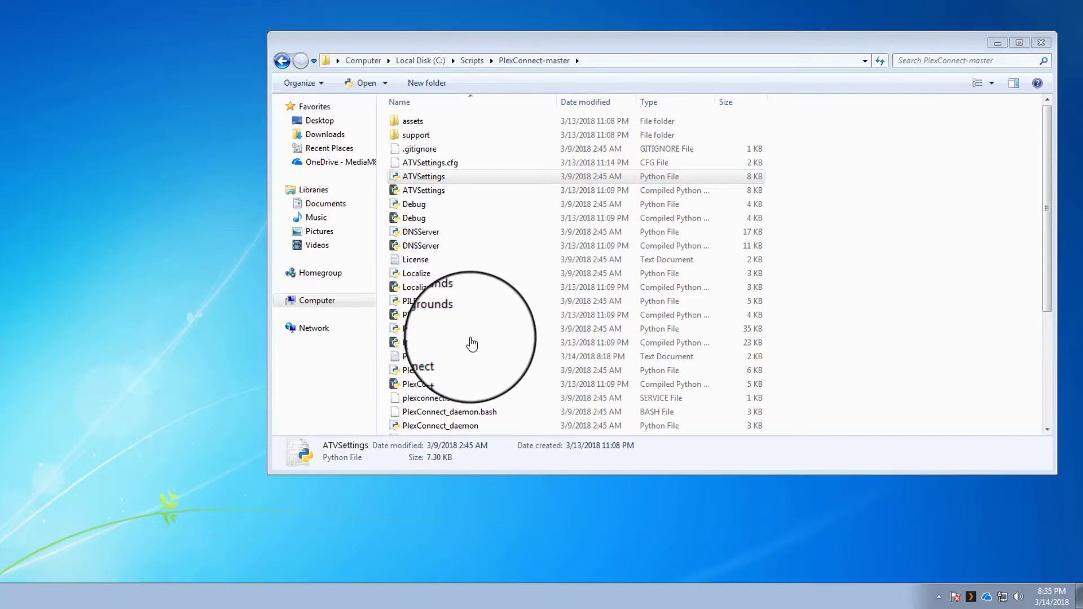
- Browse PlexConnect-master, then open the assets folder and its certificates subfolder
left_click(448, 370)
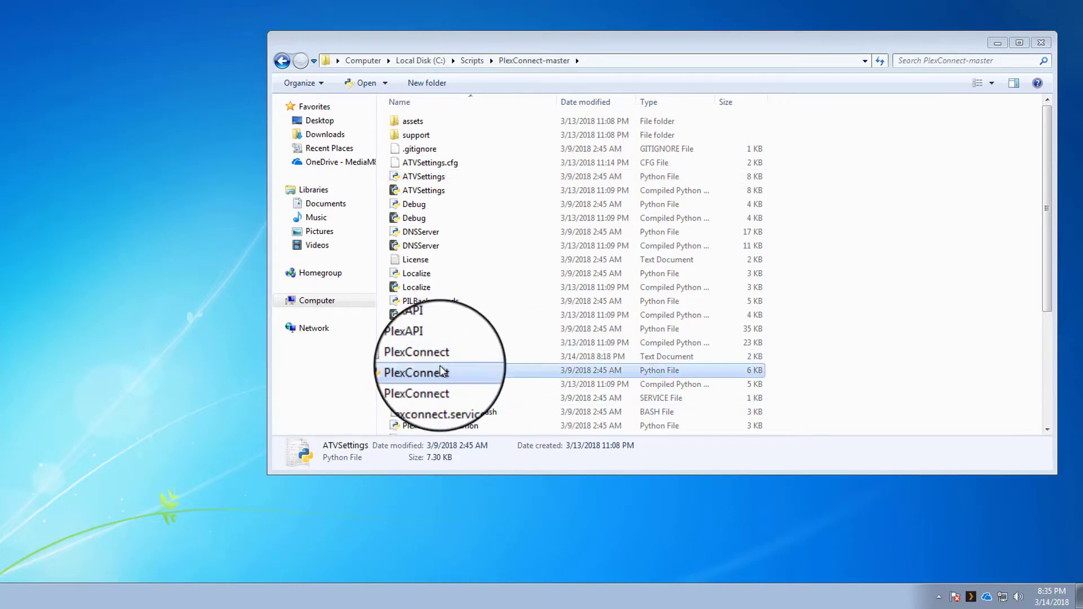
scroll("down", 3)
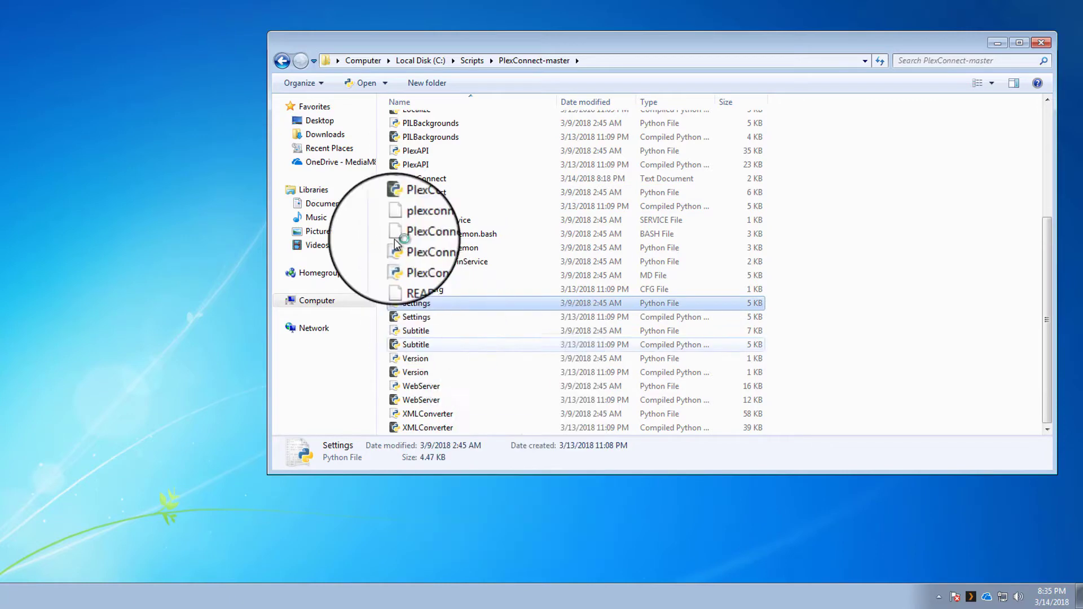
double_click(416, 303)
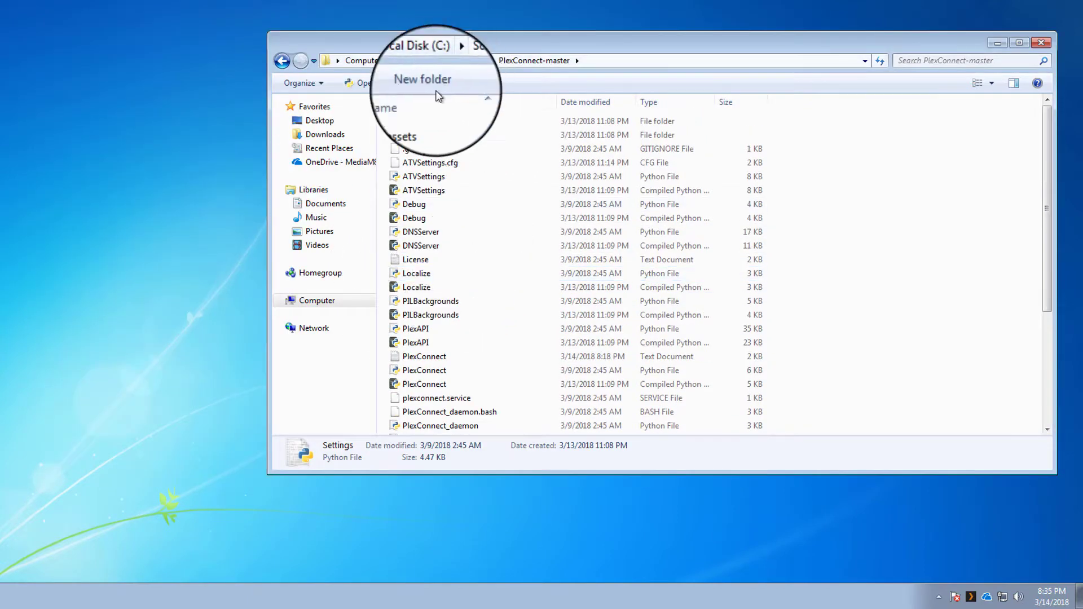
double_click(404, 136)
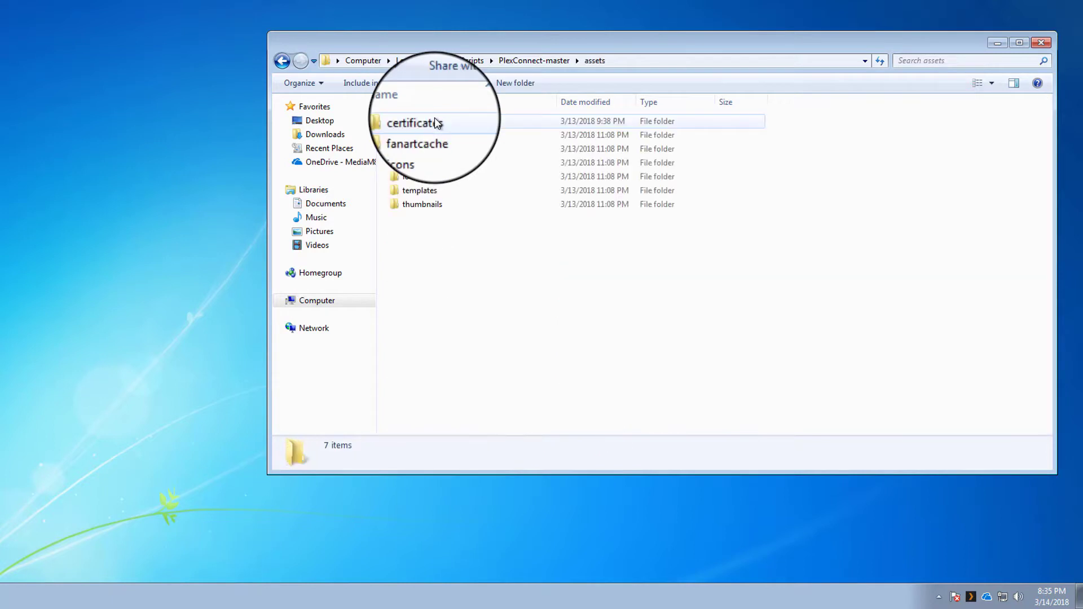
double_click(401, 164)
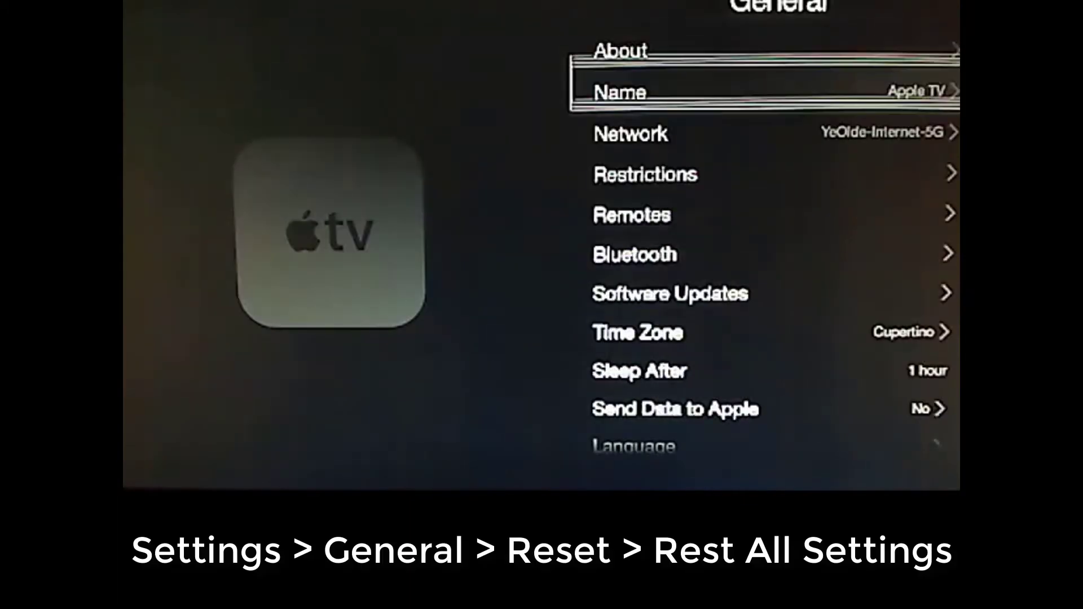
- Choose Reset All Settings under General > Reset and confirm the reset
scroll("down", 3)
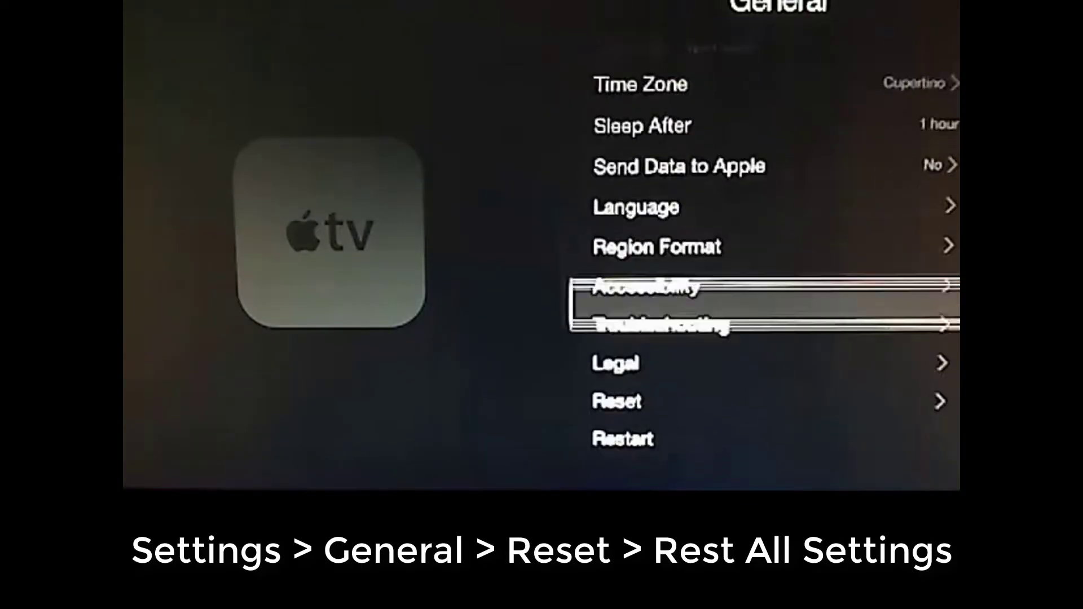
left_click(616, 401)
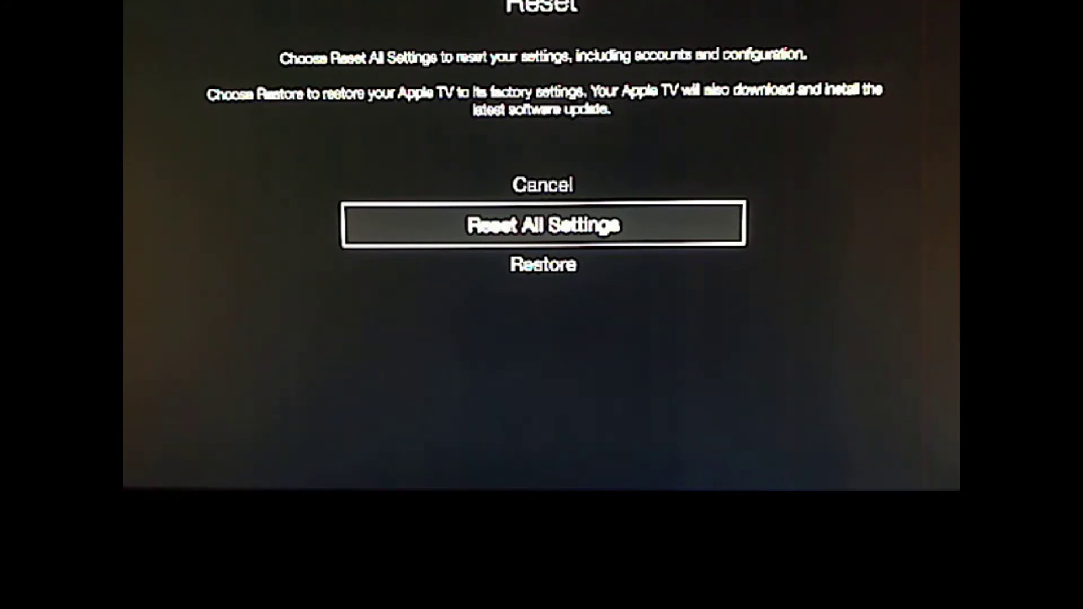
left_click(542, 224)
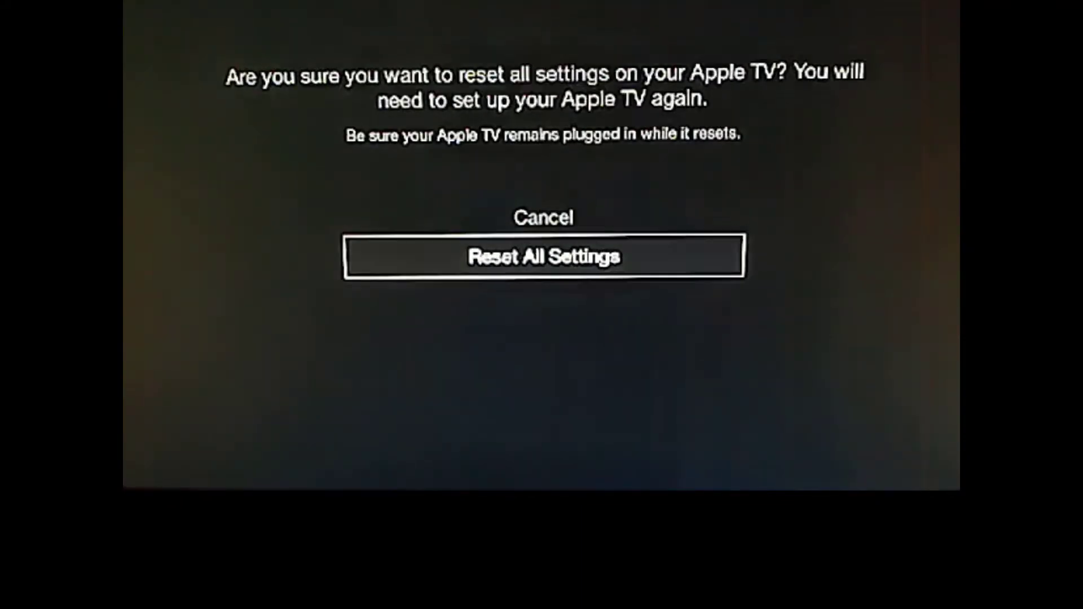
left_click(543, 256)
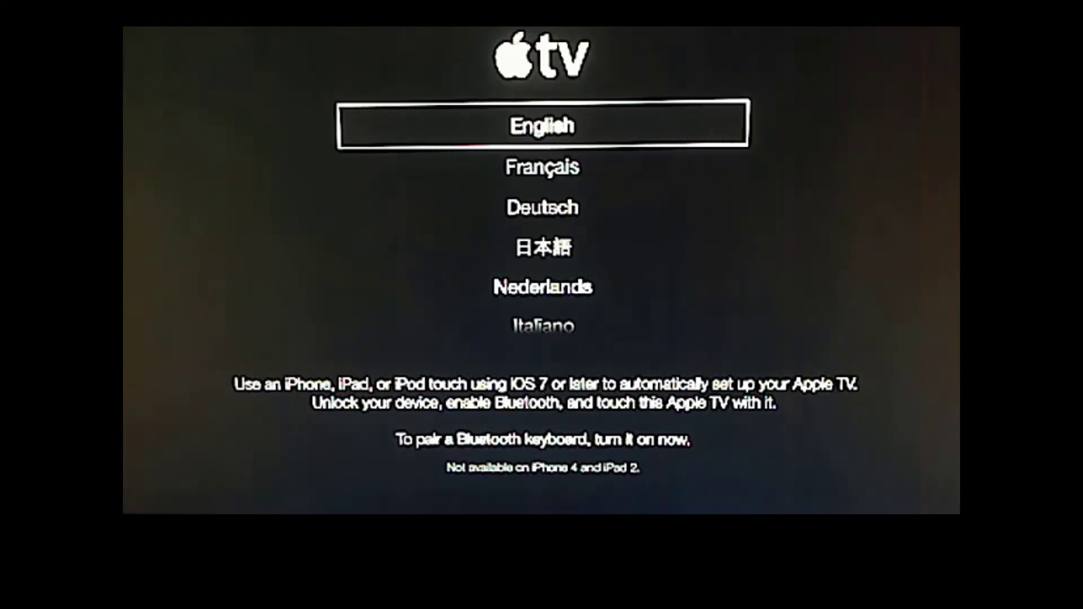
- Choose English as the setup language and scroll the Wi-Fi network list
left_click(542, 125)
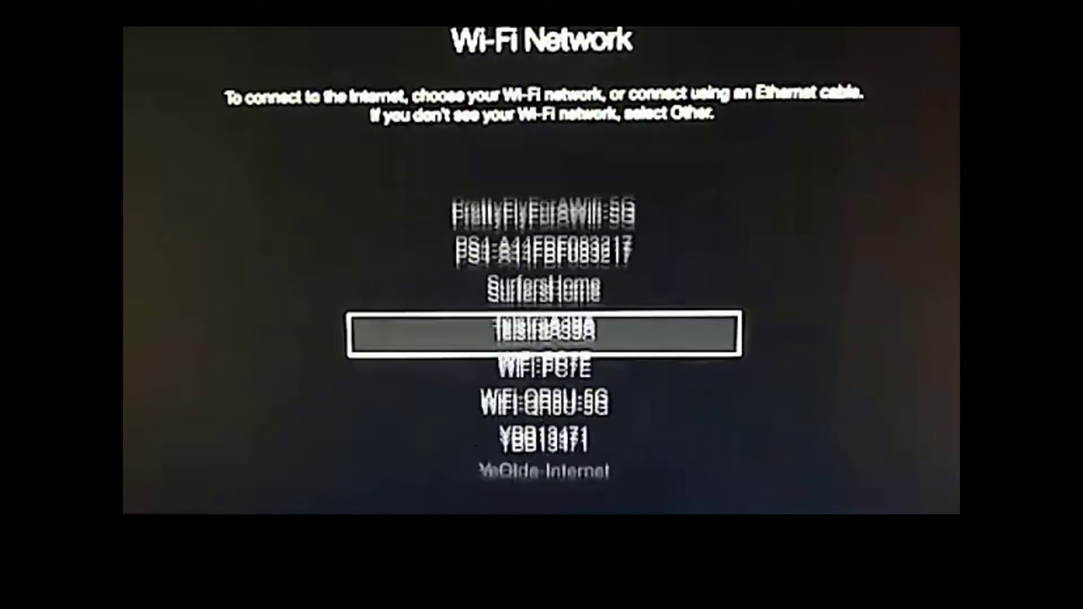
scroll("down", 3)
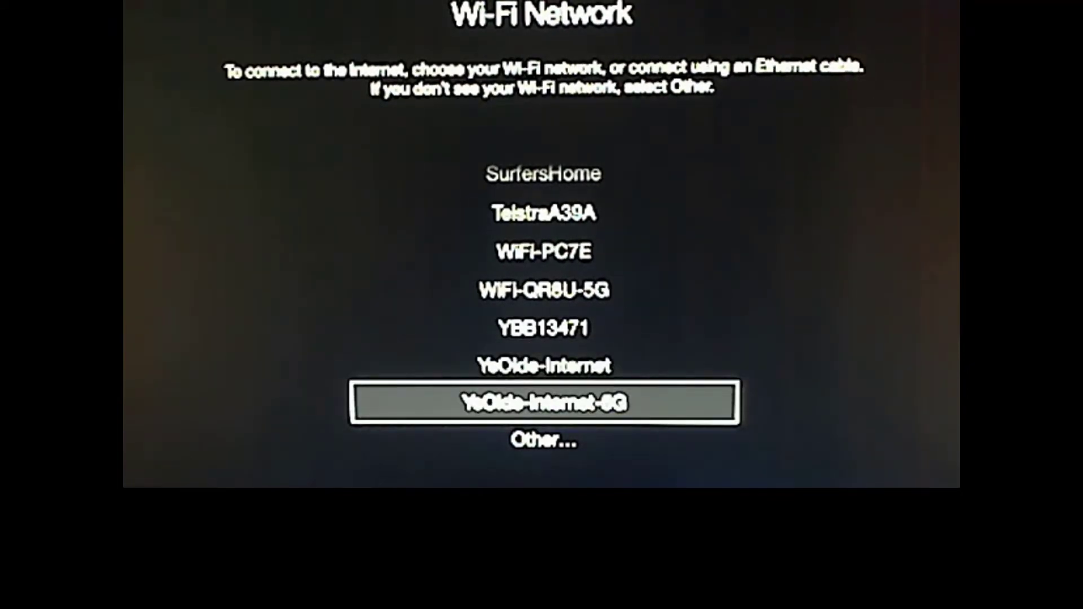
- Select YeOlde-Internet-5G and submit its Wi-Fi password
left_click(545, 402)
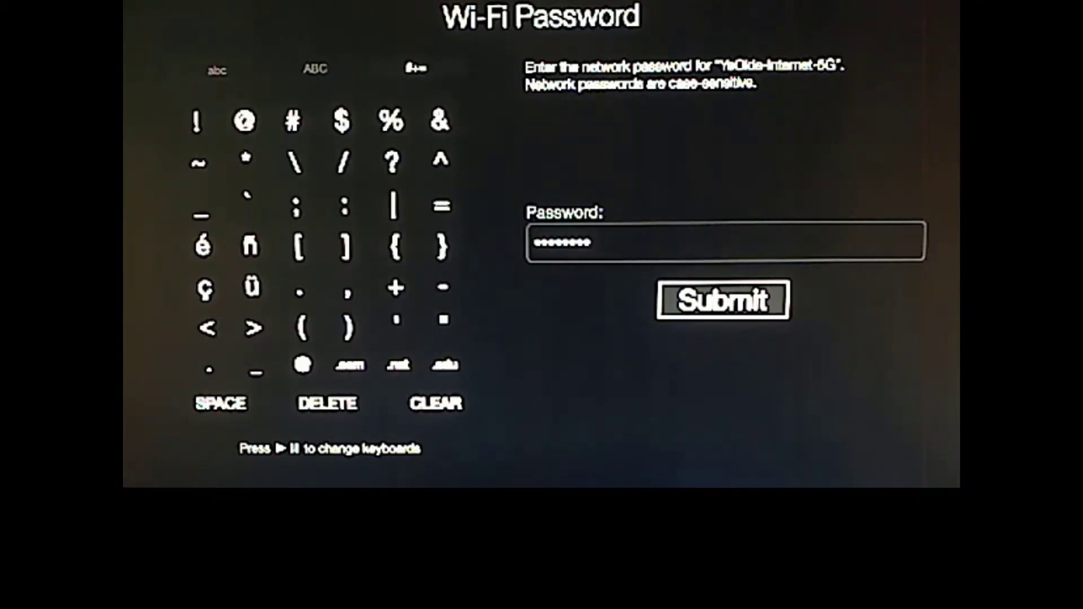
left_click(721, 301)
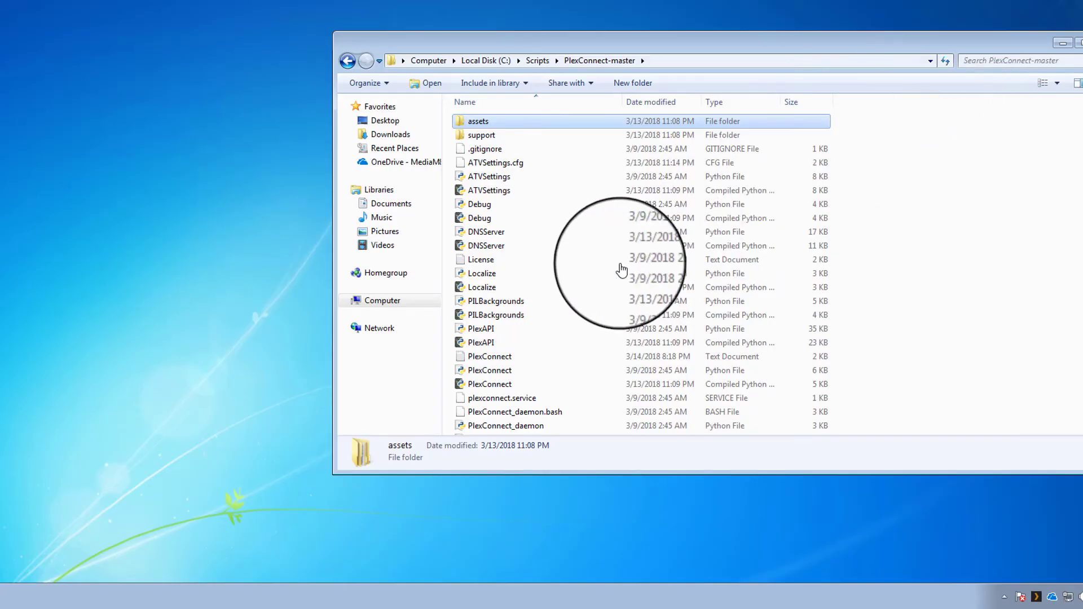
- Double-click the PlexConnect Python file to launch it in a python.exe console
left_click(490, 370)
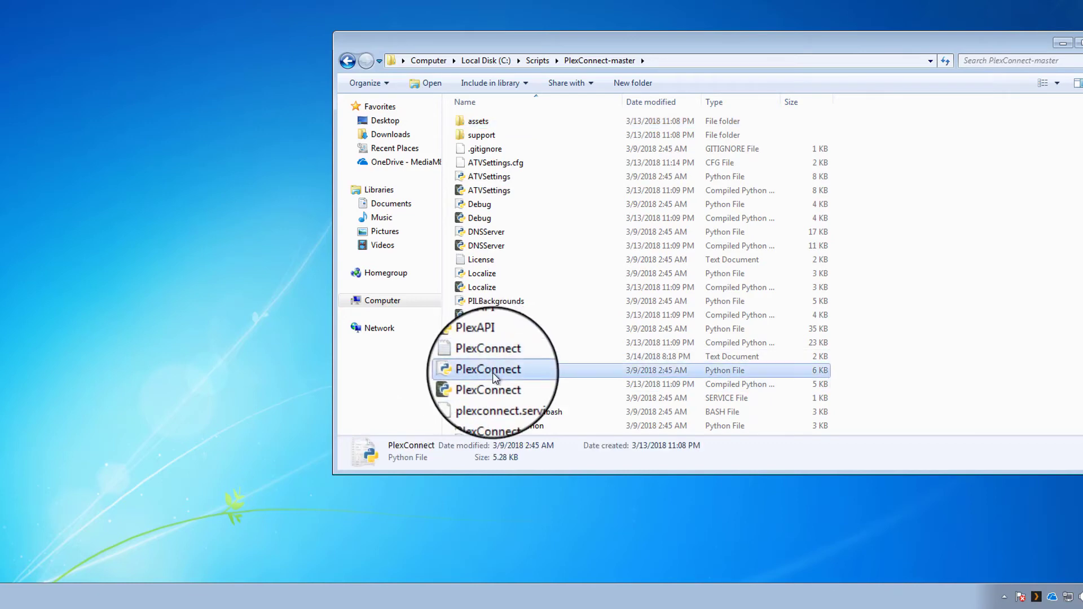
double_click(488, 369)
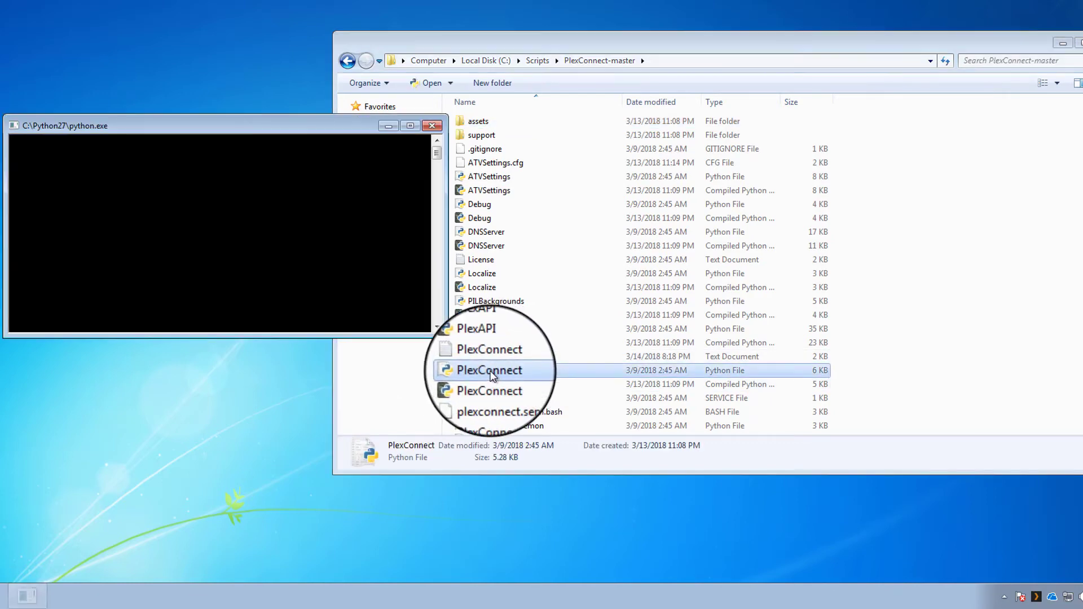
double_click(489, 369)
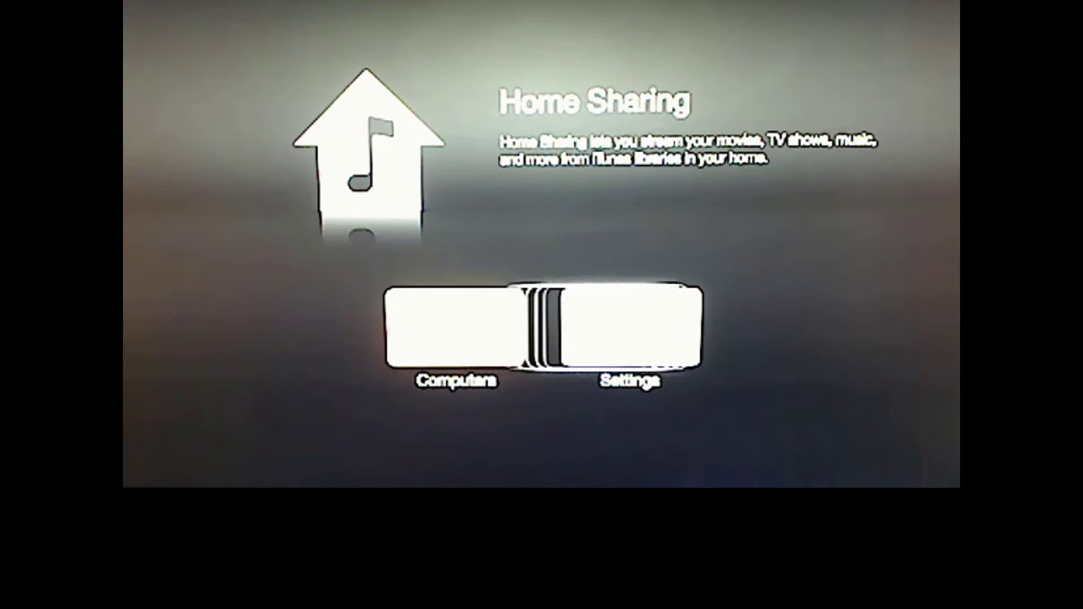
- Select Settings on the Home Sharing screen
left_click(629, 325)
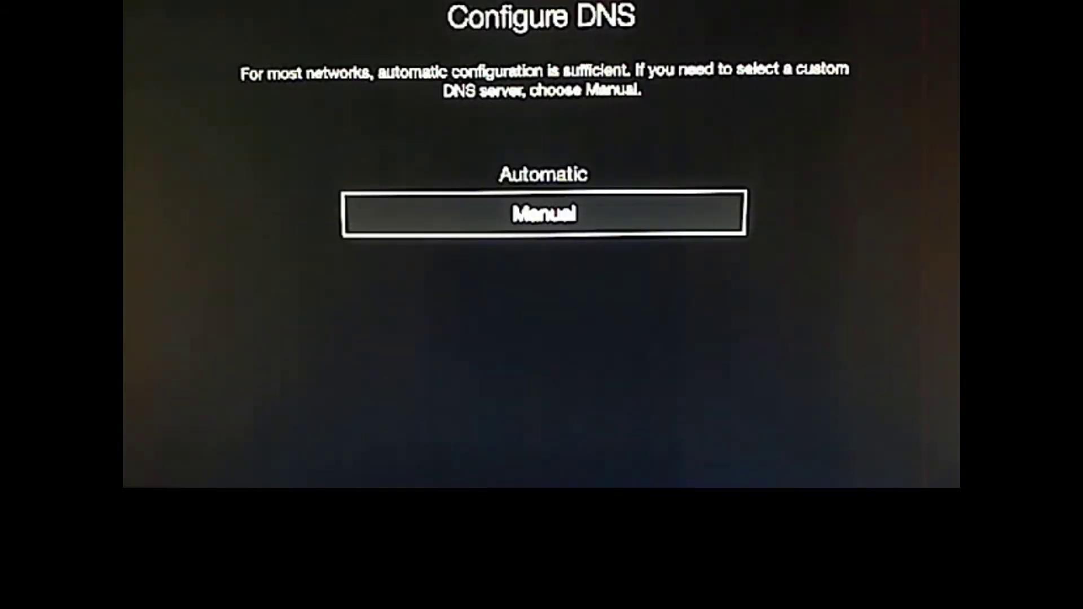
- Switch DNS to Manual and confirm the address 192.168.001.017 with Done
left_click(542, 212)
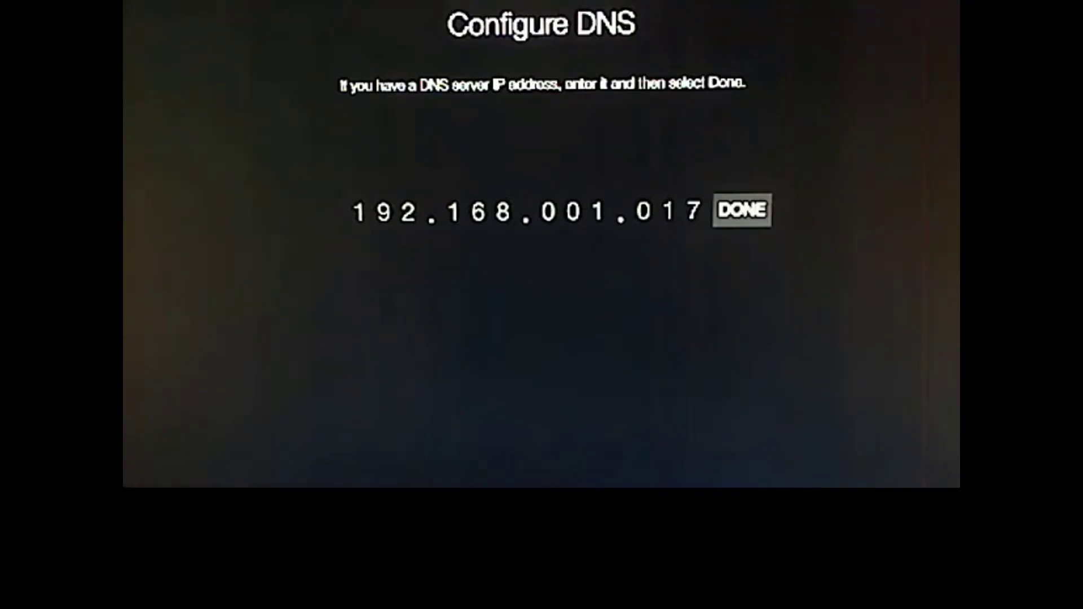
left_click(740, 211)
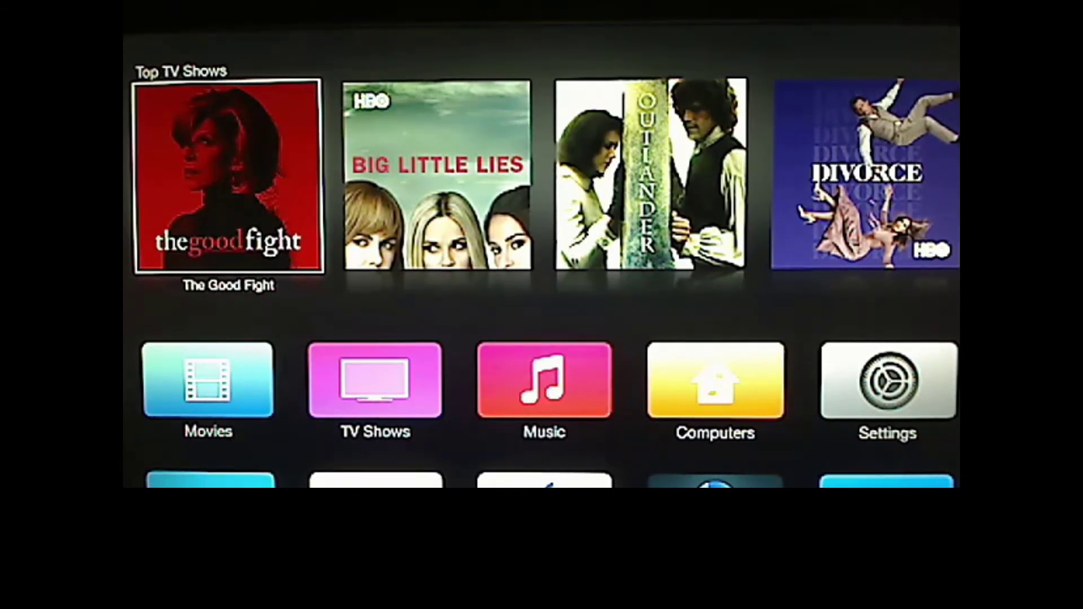
- Scroll the home screen down to reveal the PLEX-branded Trailers tile
scroll("down", 3)
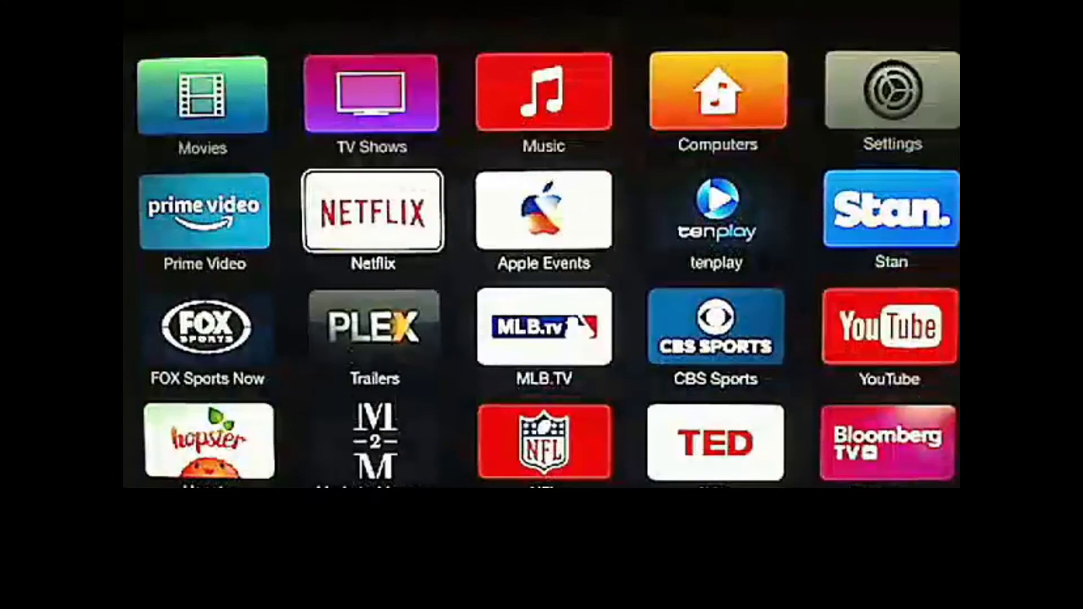